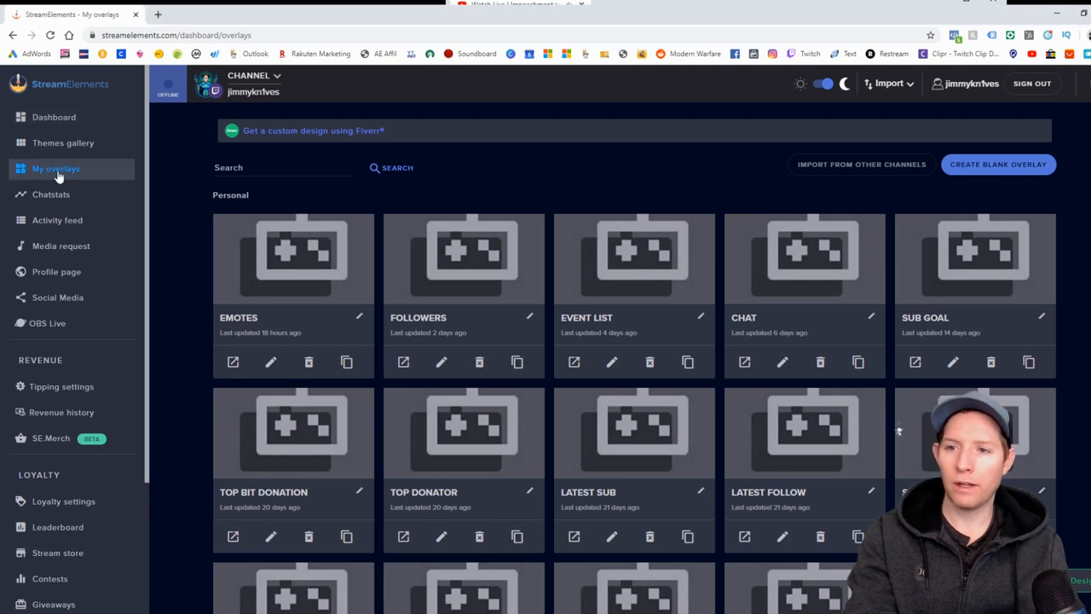
{"action": "mouse_move", "coordinate": [997, 164]}
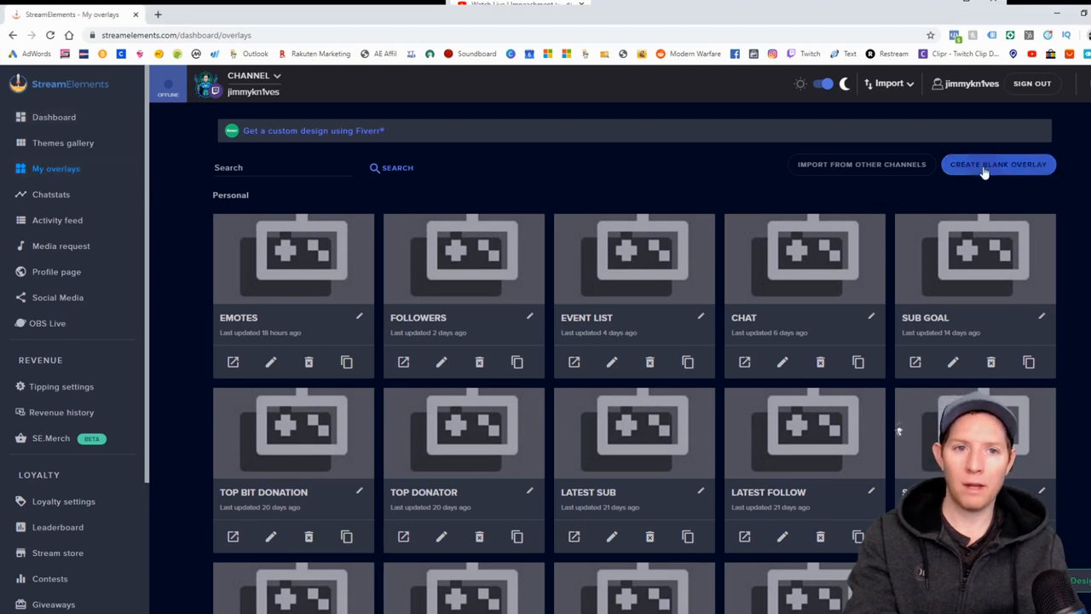
Step: Create a blank 1080p overlay named 'Emotess'
{"action": "left_click", "coordinate": [998, 164]}
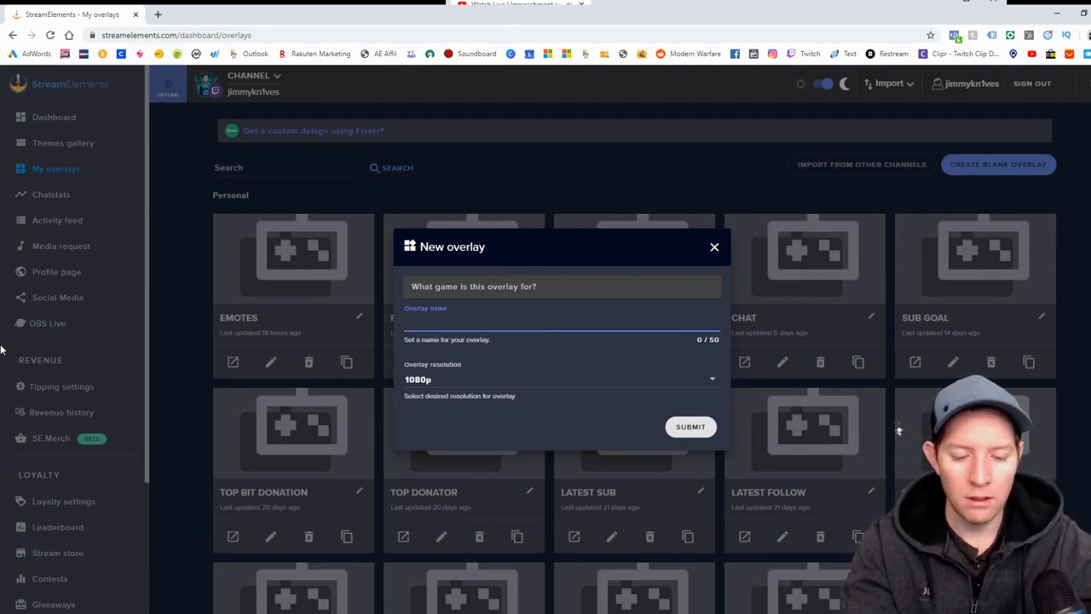
{"action": "type", "text": "Emotesss"}
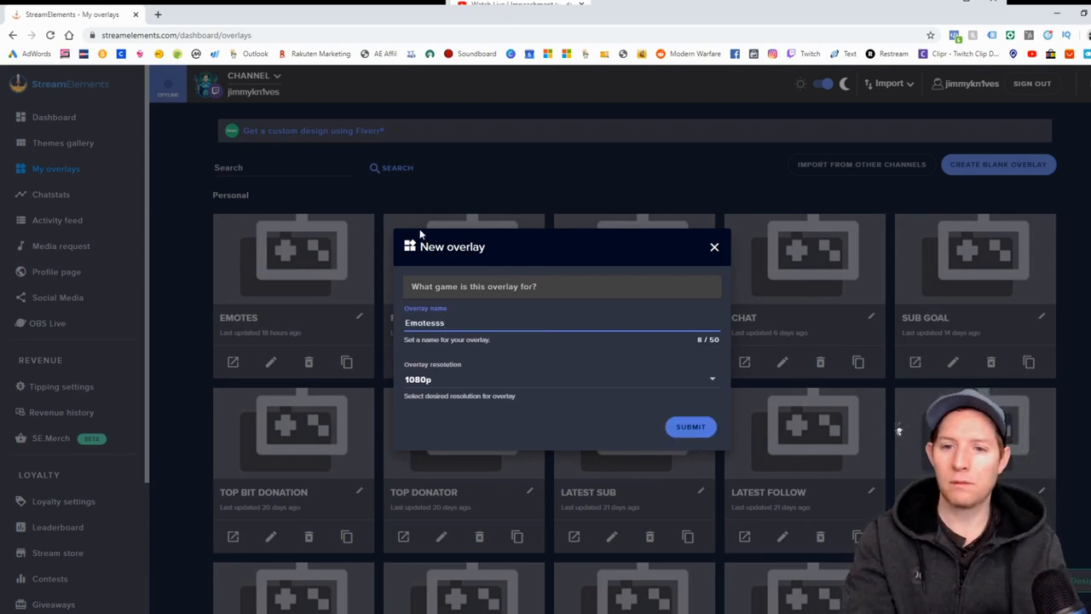
{"action": "left_click", "coordinate": [690, 426]}
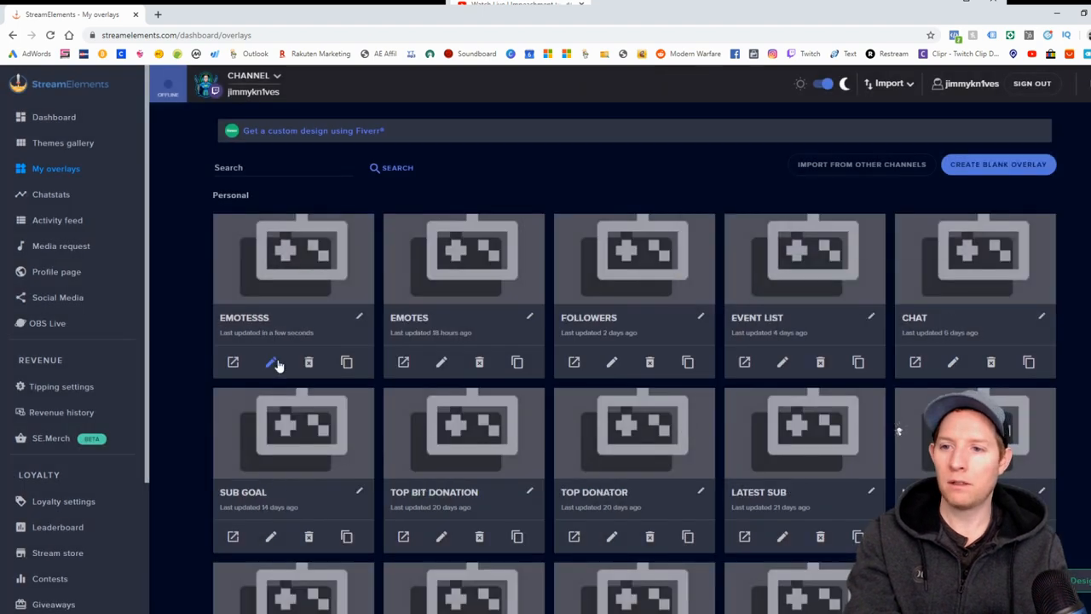
{"action": "mouse_move", "coordinate": [271, 363]}
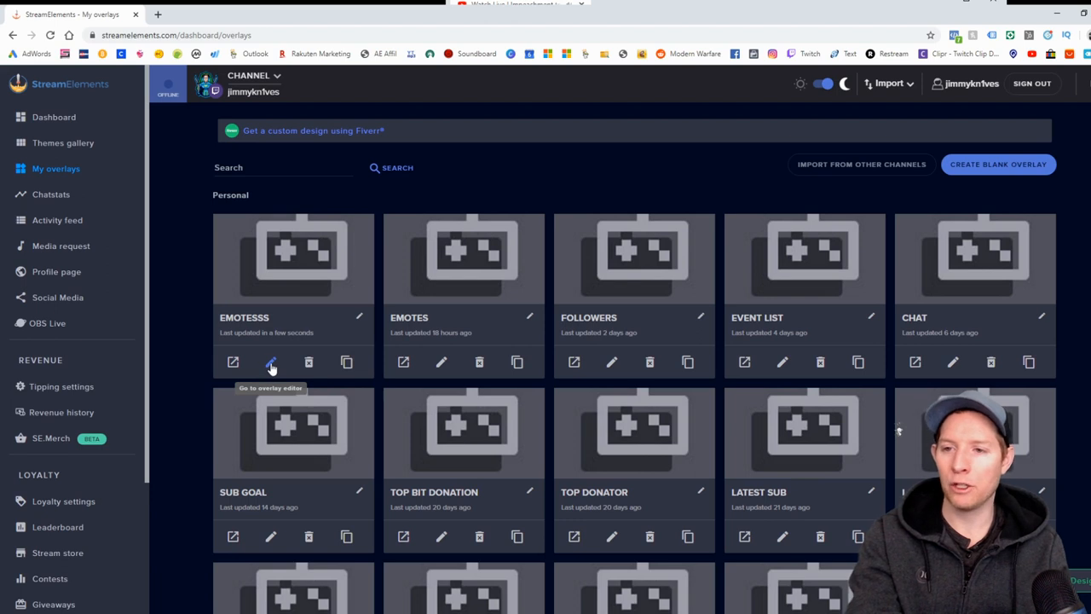
Step: Open the overlay editor and add the Kappagen widget from the Widgets list
{"action": "left_click", "coordinate": [270, 362]}
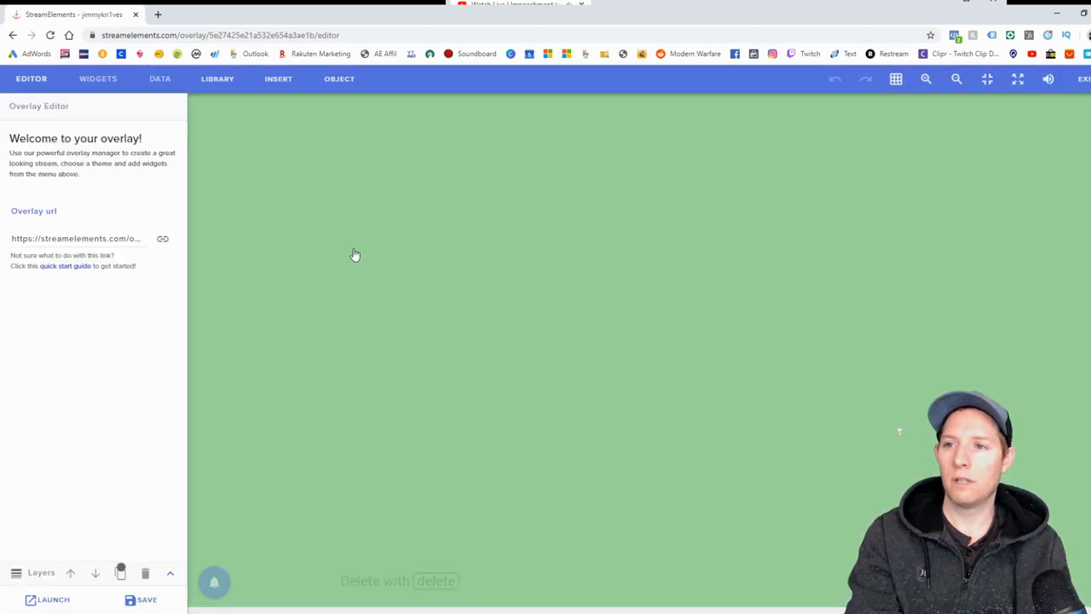
{"action": "mouse_move", "coordinate": [156, 143]}
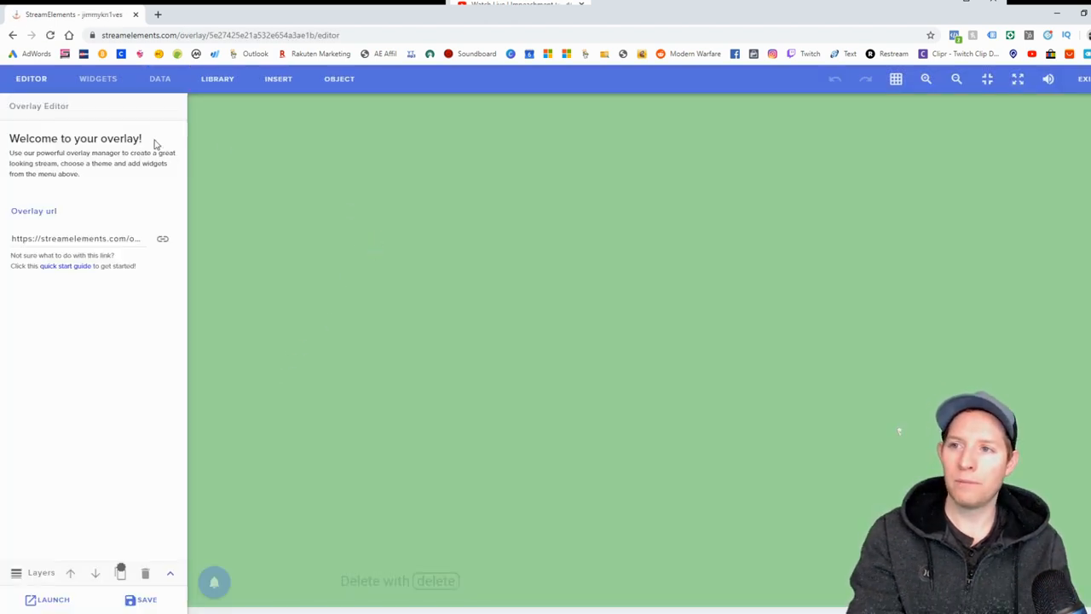
{"action": "left_click", "coordinate": [98, 79]}
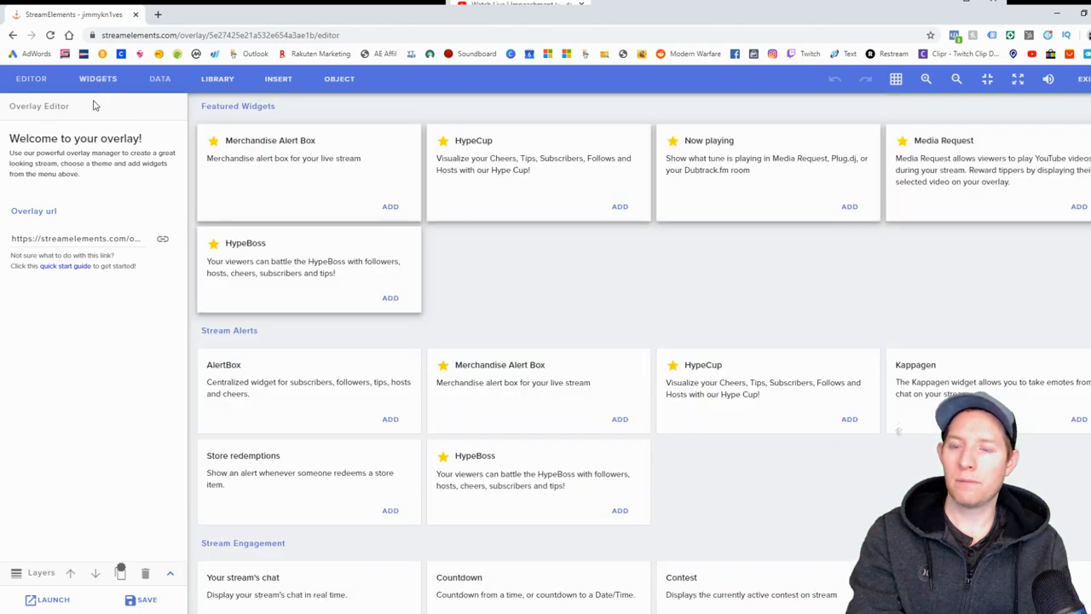
{"action": "mouse_move", "coordinate": [944, 381]}
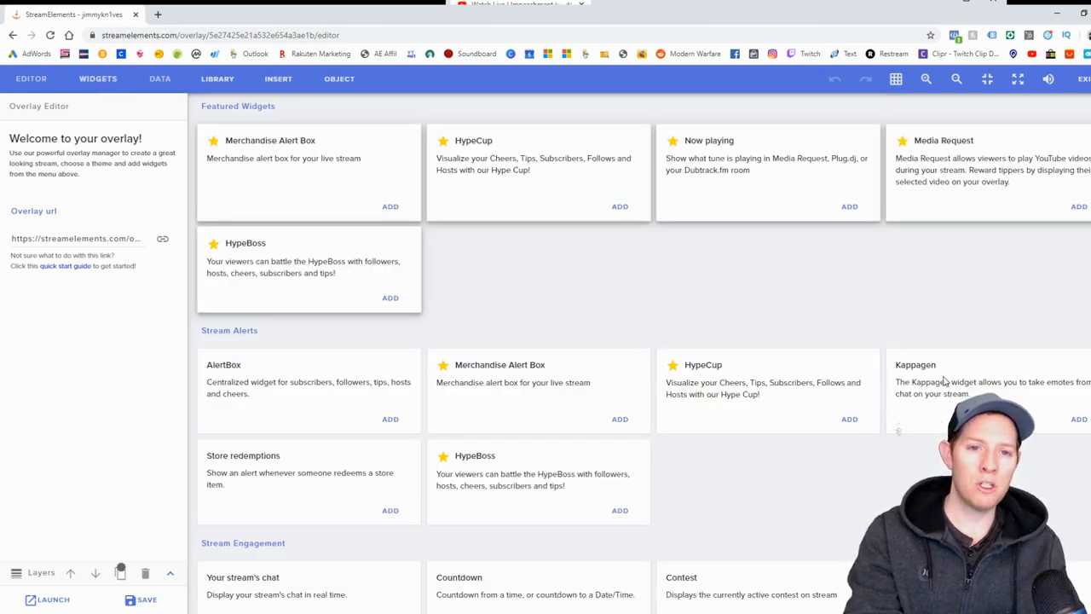
{"action": "mouse_move", "coordinate": [1048, 459]}
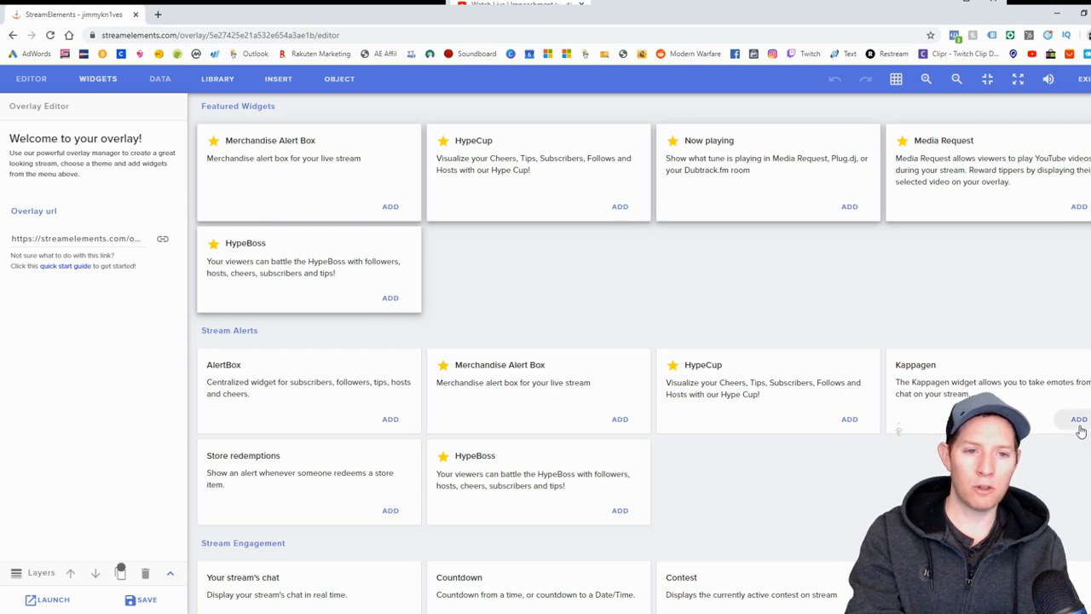
{"action": "left_click", "coordinate": [1078, 419]}
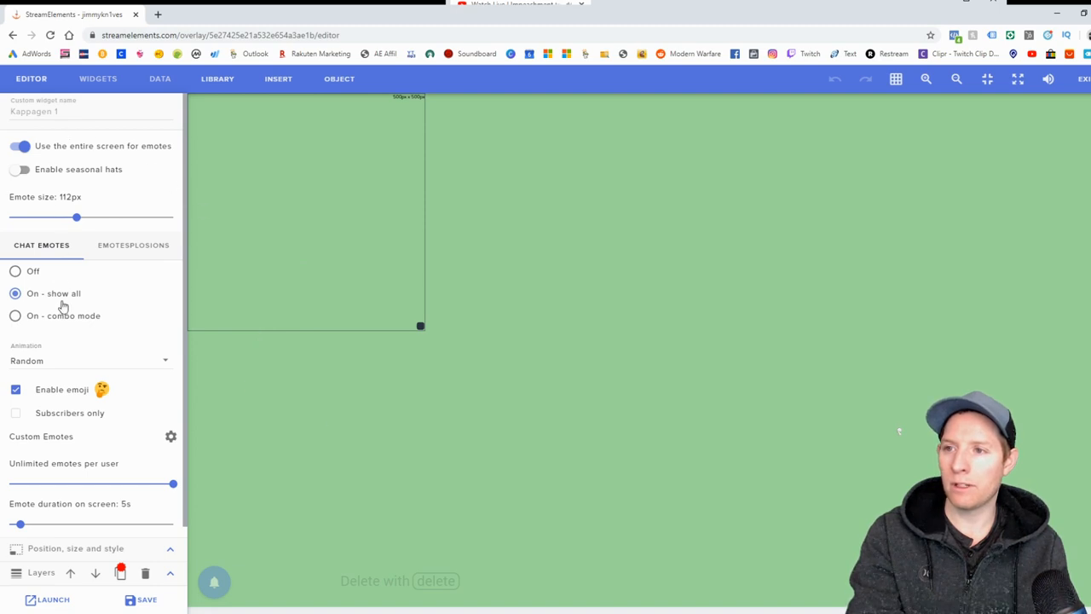
{"action": "mouse_move", "coordinate": [83, 469]}
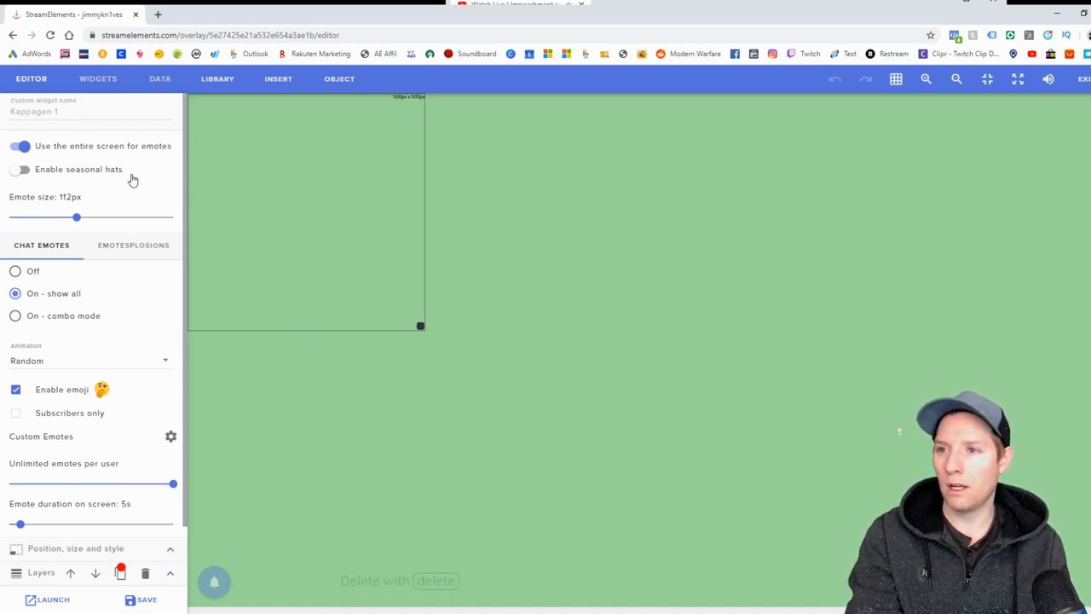
{"action": "mouse_move", "coordinate": [14, 212]}
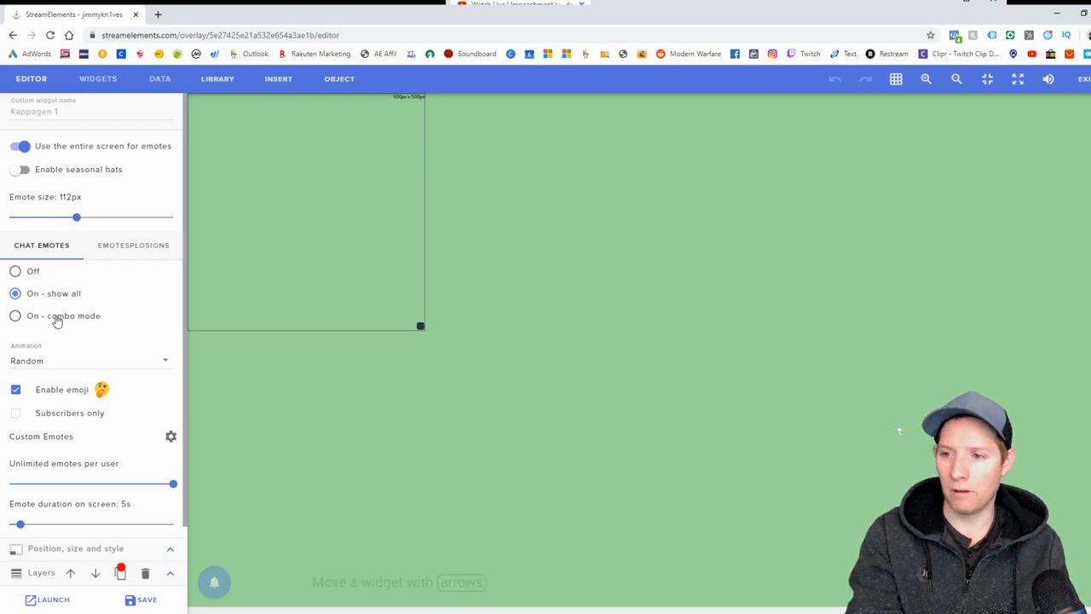
{"action": "mouse_move", "coordinate": [63, 364]}
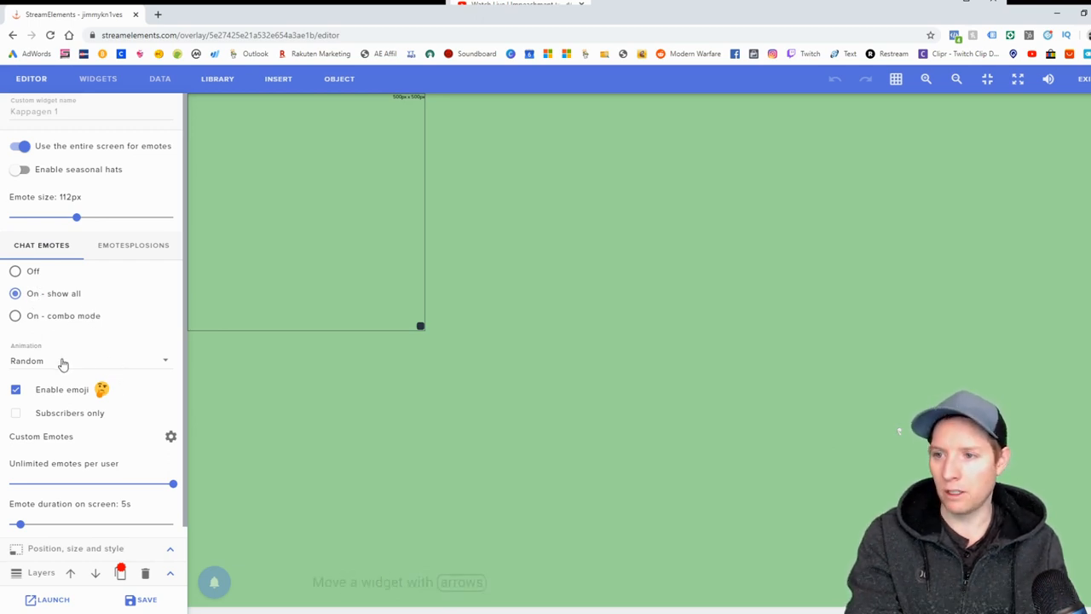
{"action": "left_click", "coordinate": [89, 360]}
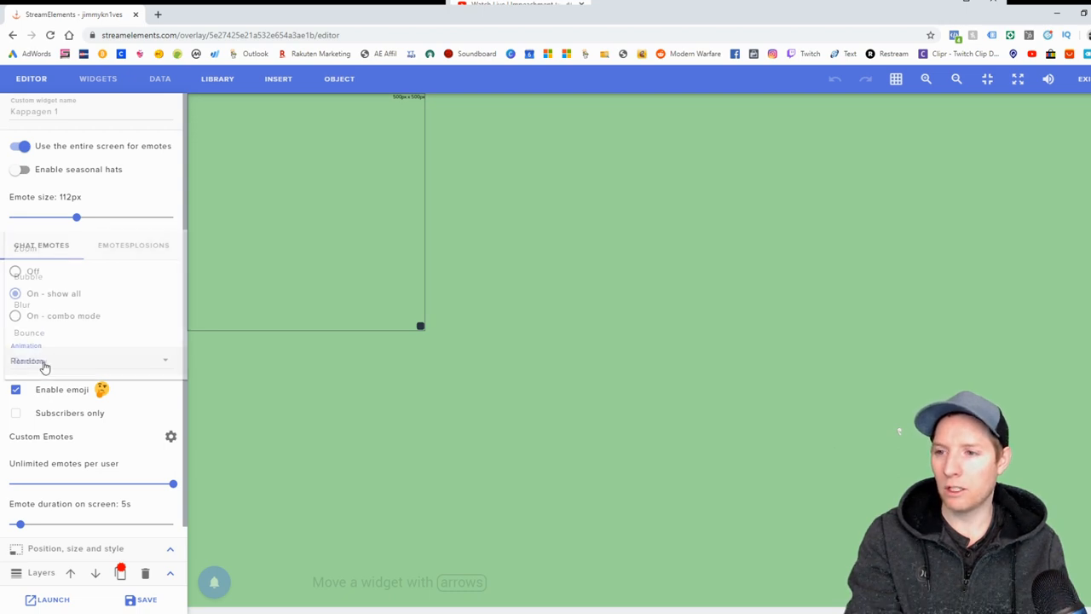
{"action": "left_click", "coordinate": [89, 360]}
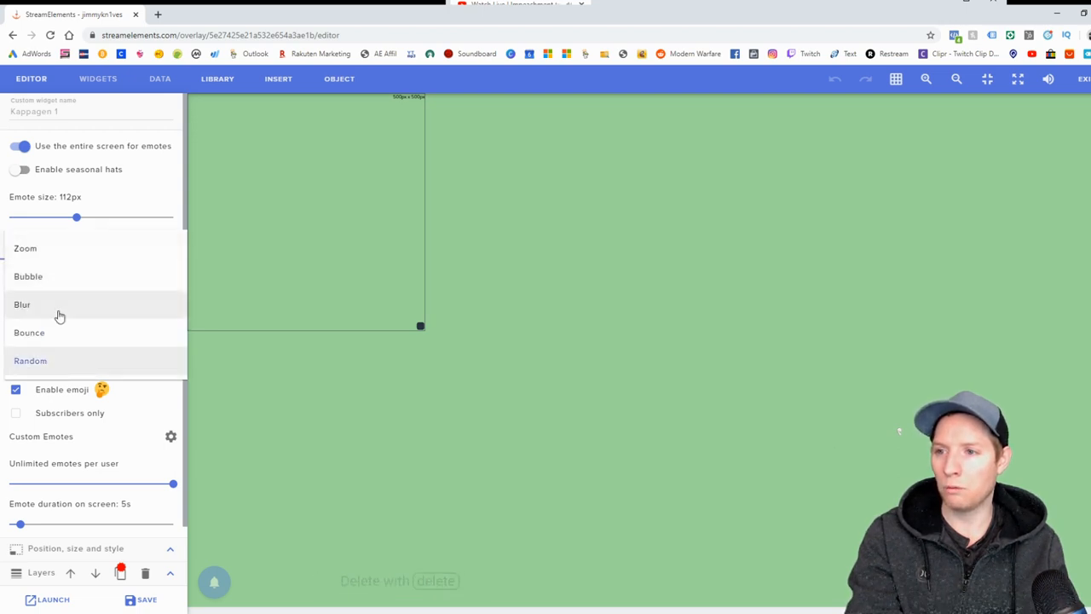
{"action": "mouse_move", "coordinate": [81, 361]}
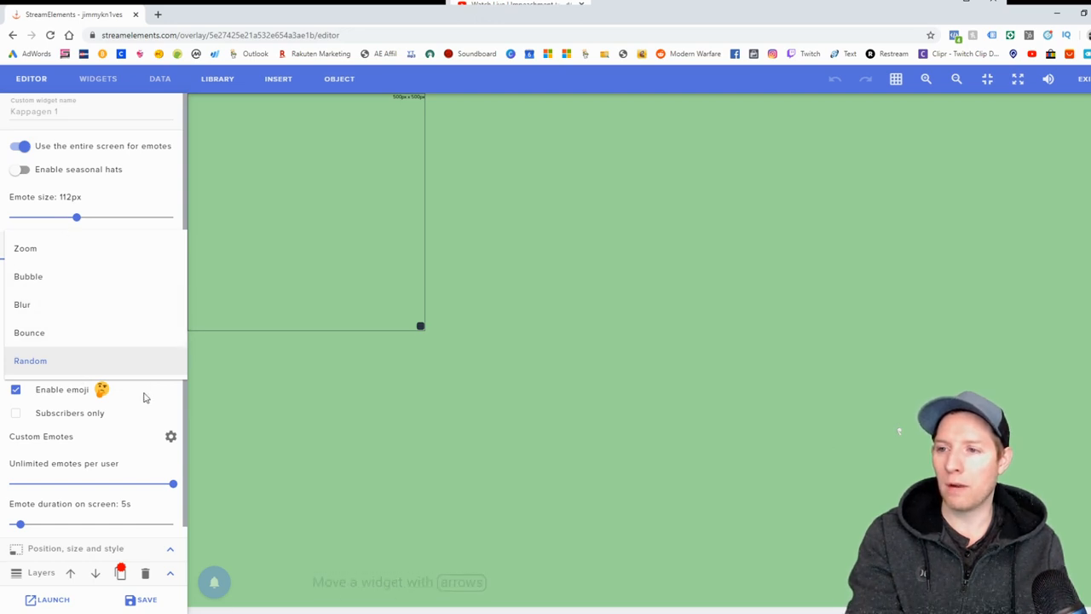
{"action": "left_click", "coordinate": [29, 360]}
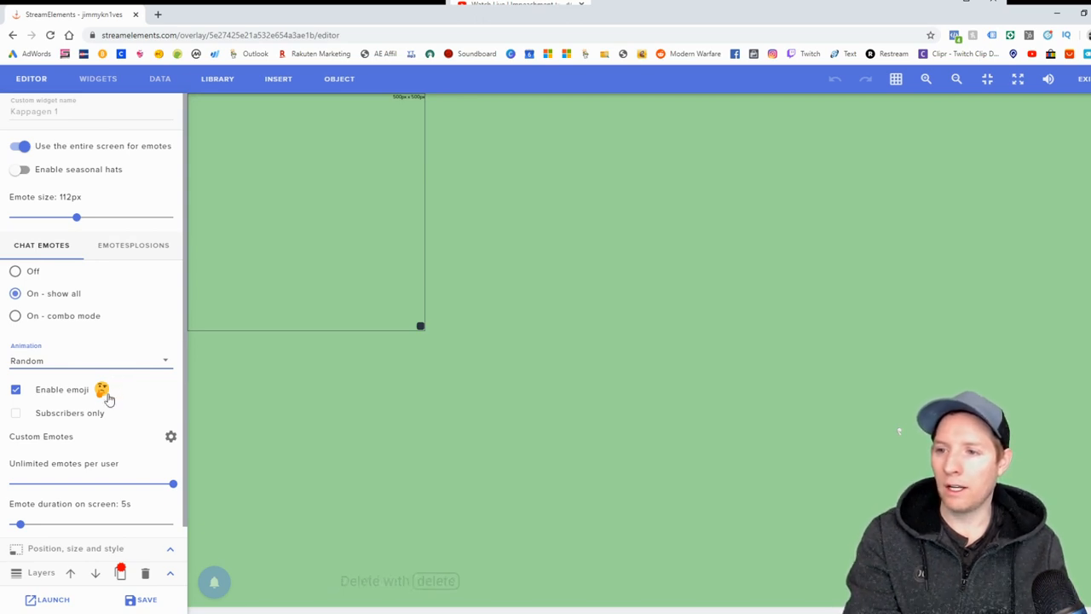
{"action": "mouse_move", "coordinate": [130, 395]}
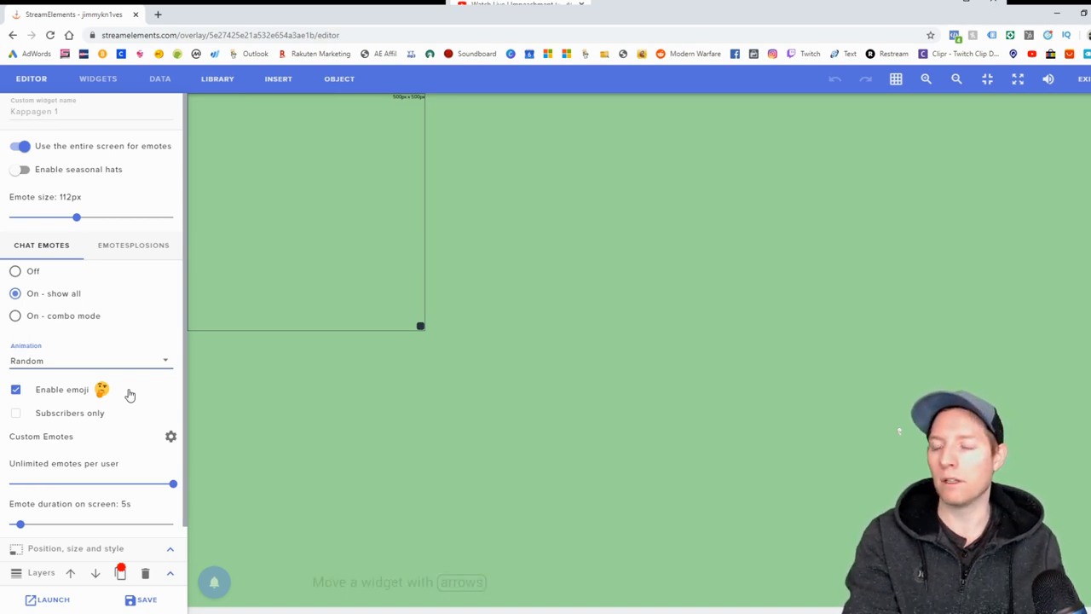
{"action": "mouse_move", "coordinate": [115, 419]}
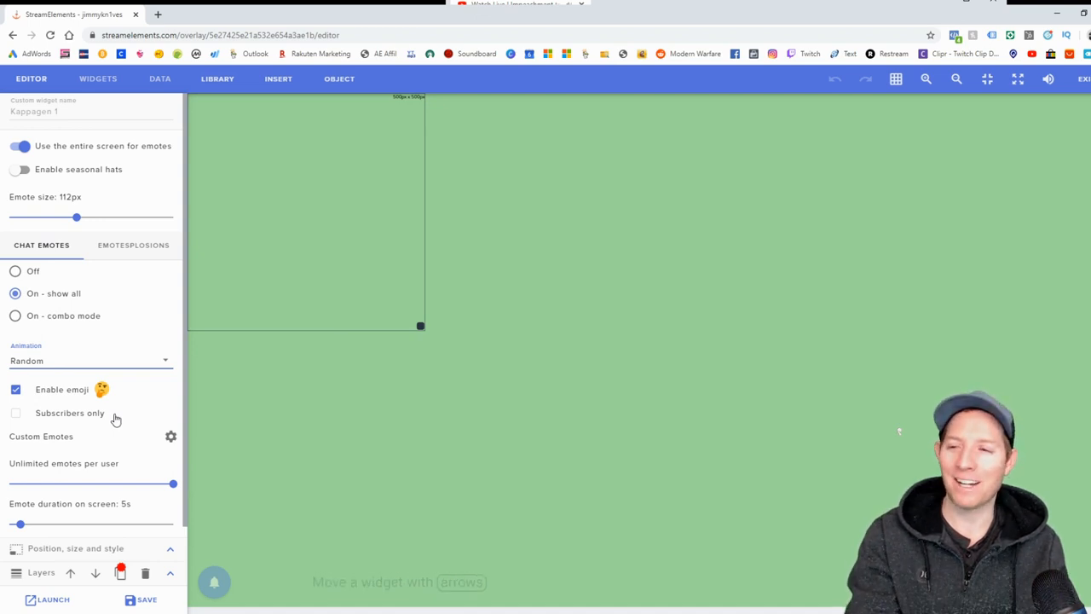
{"action": "mouse_move", "coordinate": [104, 440]}
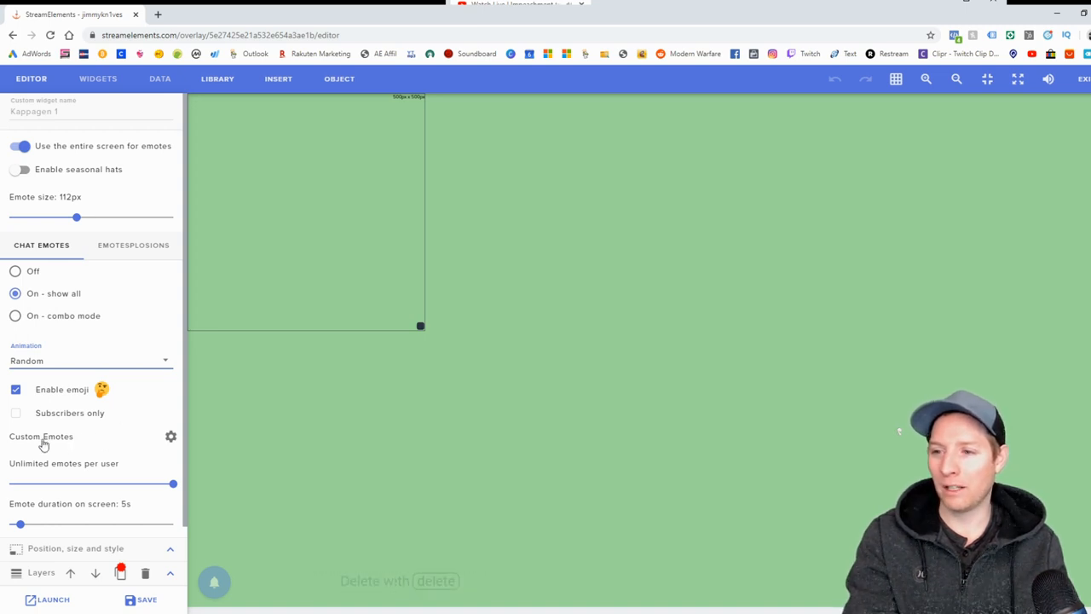
{"action": "mouse_move", "coordinate": [85, 471]}
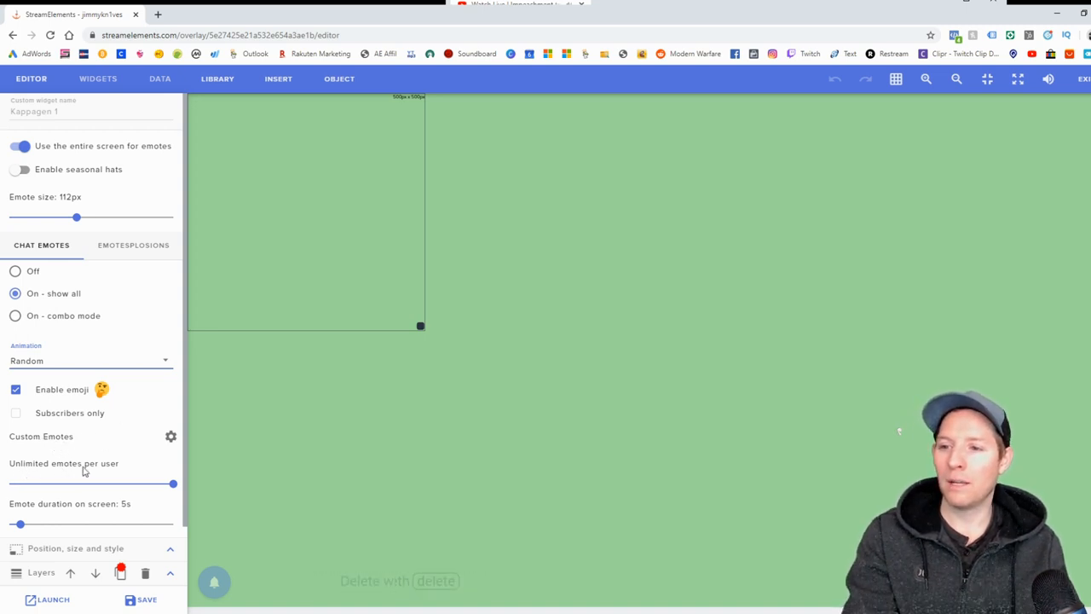
Step: Set Kappagen chat emotes to 'On - combo mode', keeping emotes per user unlimited
{"action": "left_click_drag", "start_coordinate": [173, 483], "coordinate": [72, 483]}
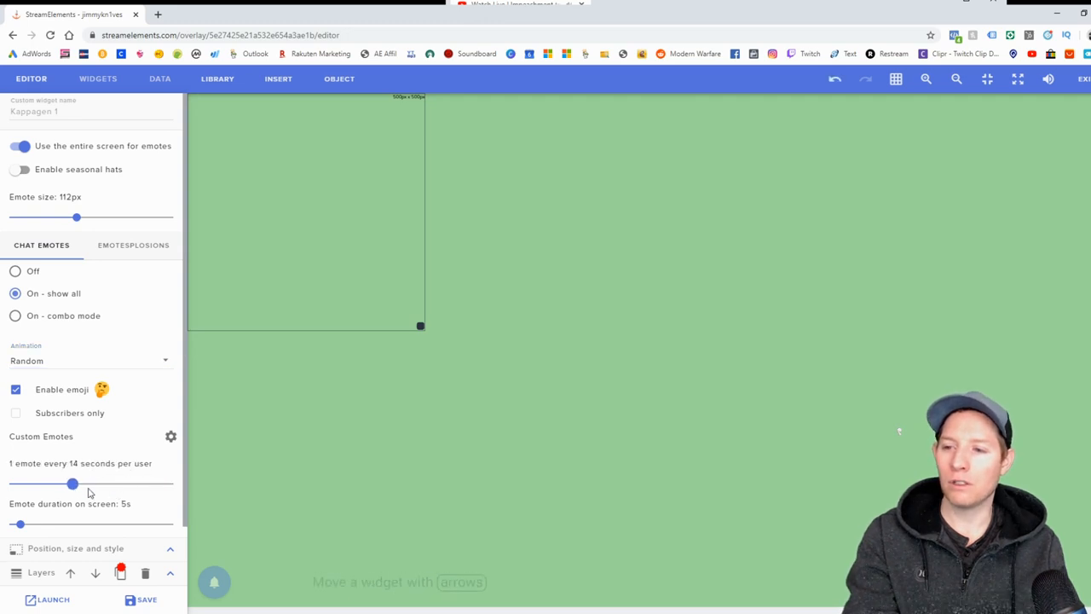
{"action": "left_click_drag", "start_coordinate": [72, 483], "coordinate": [173, 483]}
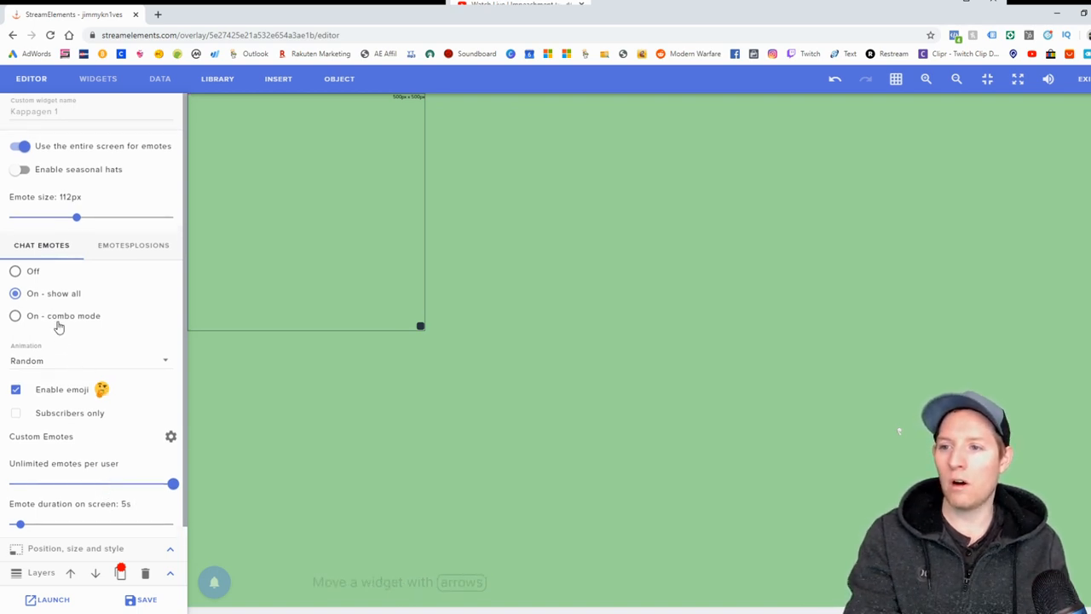
{"action": "left_click", "coordinate": [15, 315]}
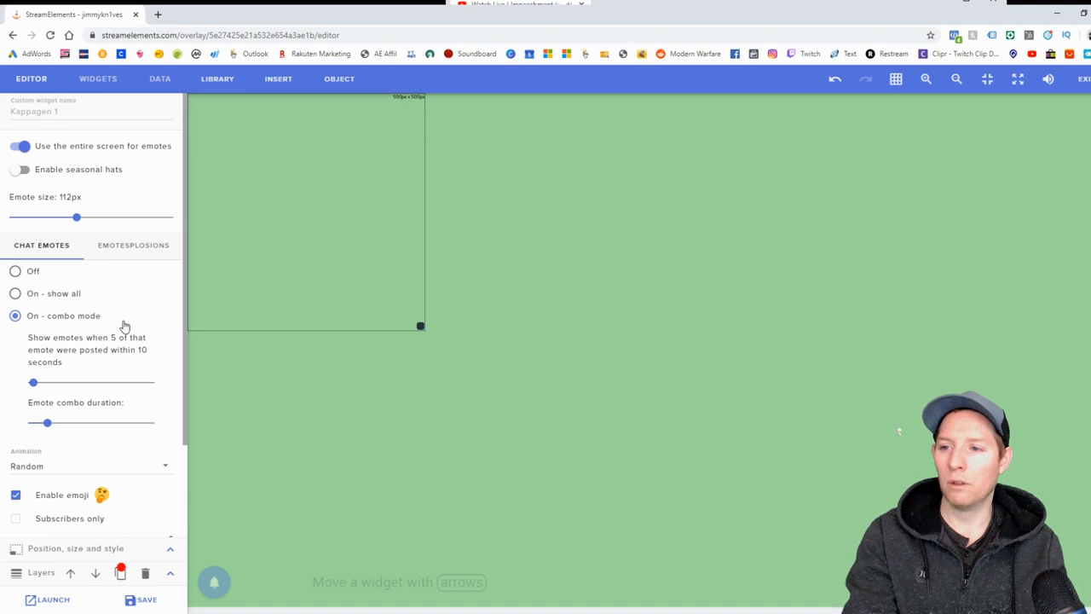
{"action": "mouse_move", "coordinate": [135, 311]}
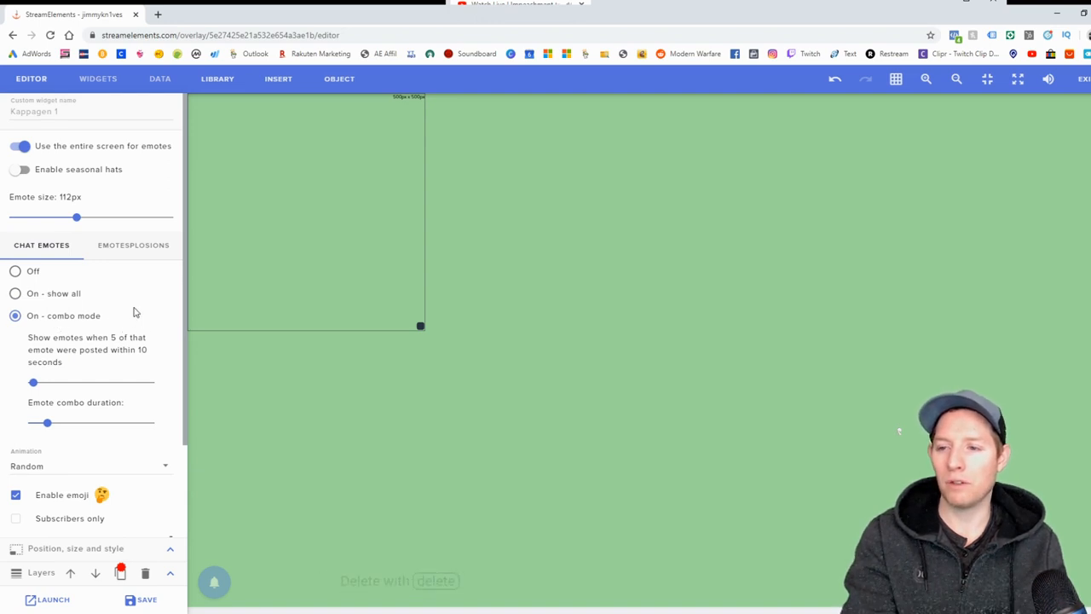
{"action": "mouse_move", "coordinate": [51, 381]}
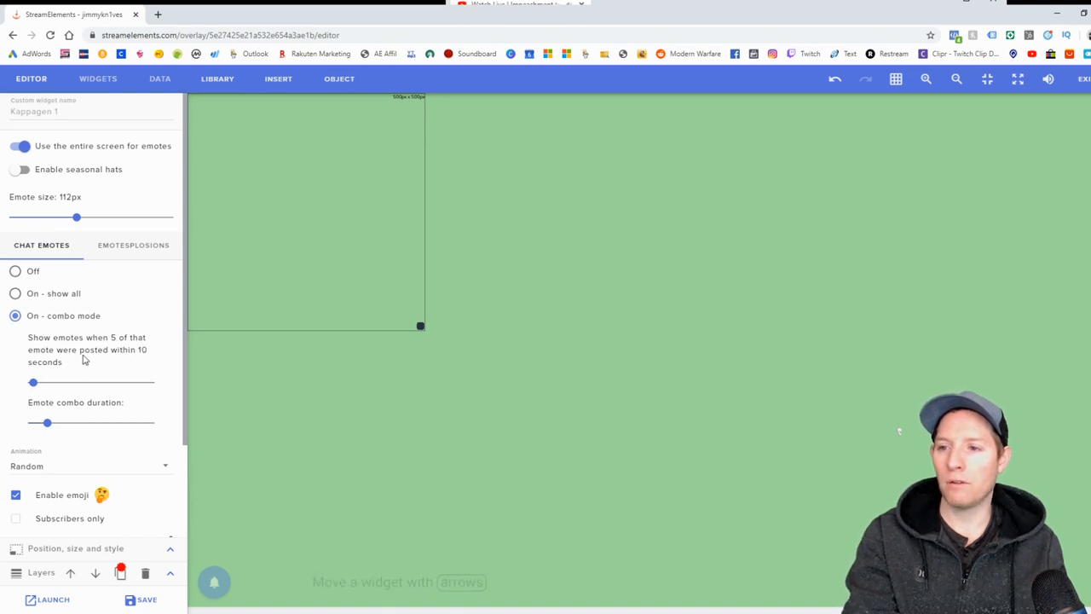
{"action": "mouse_move", "coordinate": [133, 360]}
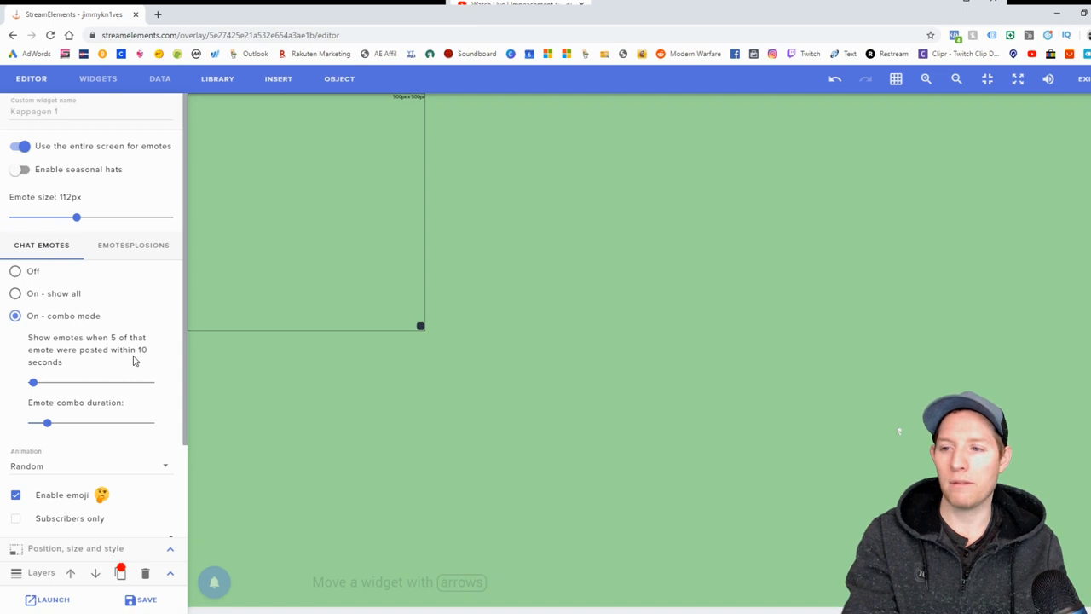
{"action": "scroll", "scroll_direction": "down", "scroll_amount": 3}
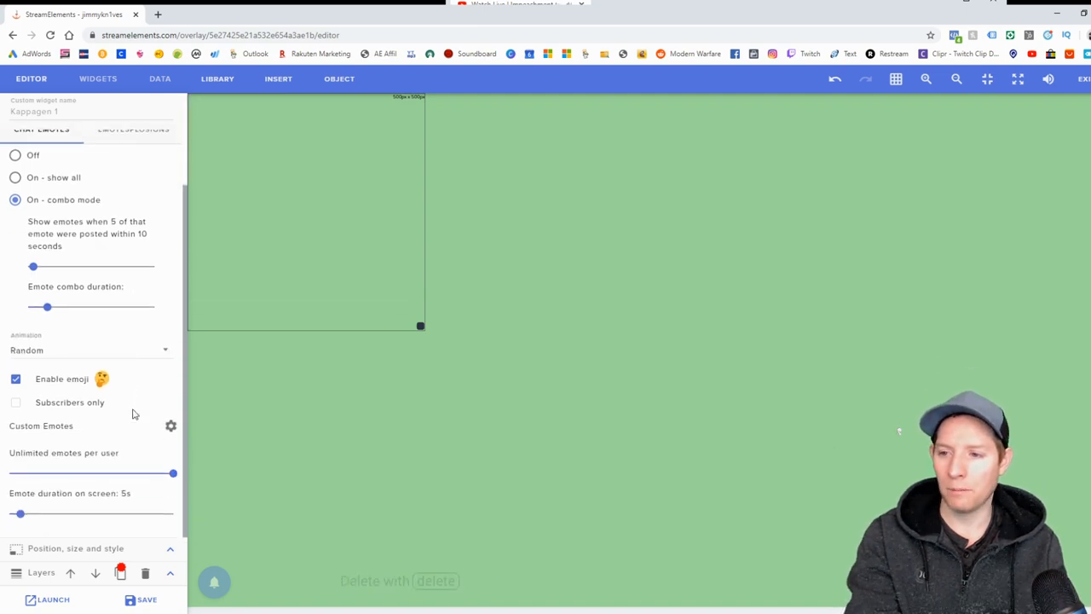
{"action": "mouse_move", "coordinate": [141, 379]}
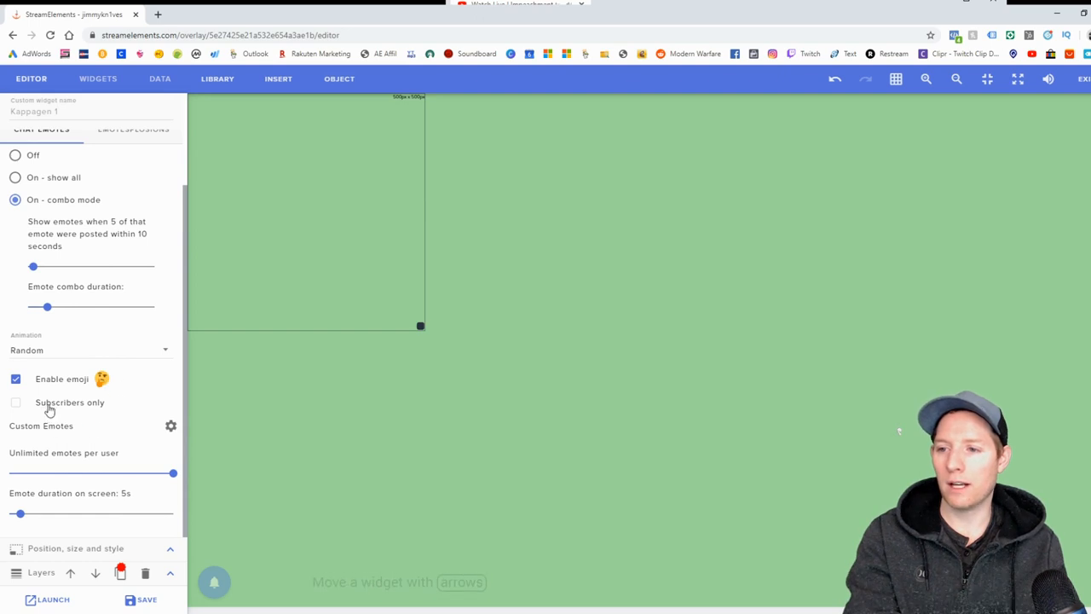
{"action": "scroll", "scroll_direction": "up", "scroll_amount": 3}
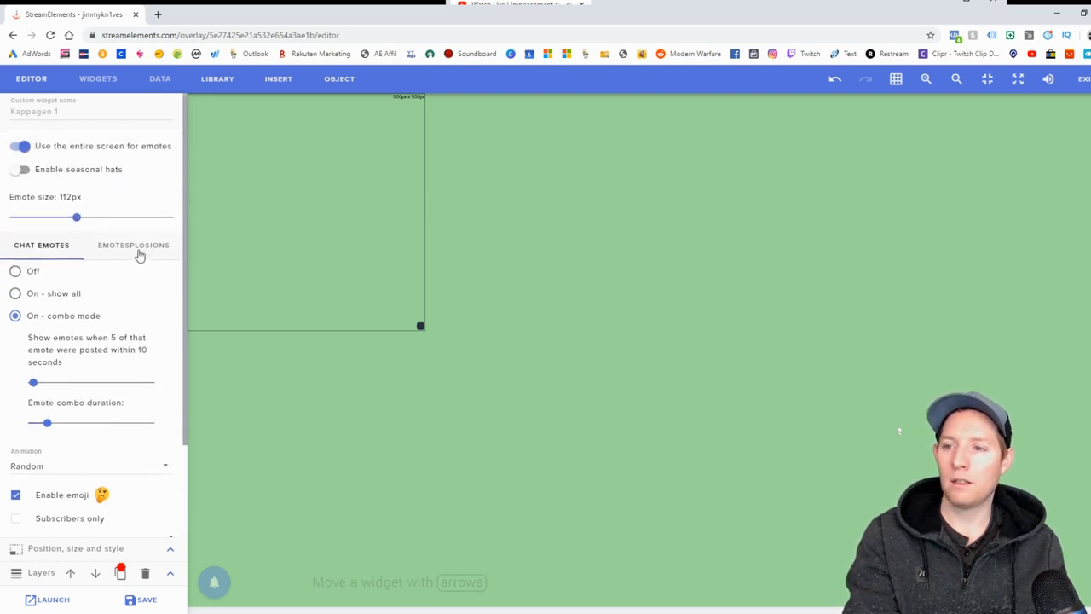
Step: Set the Emotesplosions 'Show emotes' count to 422, then go back to Chat Emotes
{"action": "left_click", "coordinate": [133, 245]}
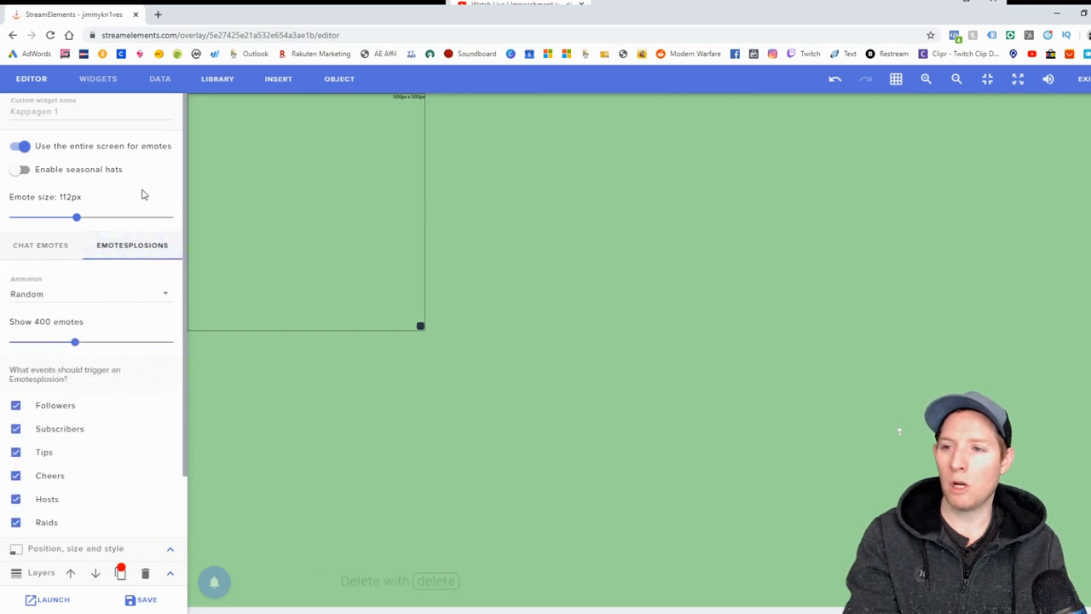
{"action": "mouse_move", "coordinate": [100, 294]}
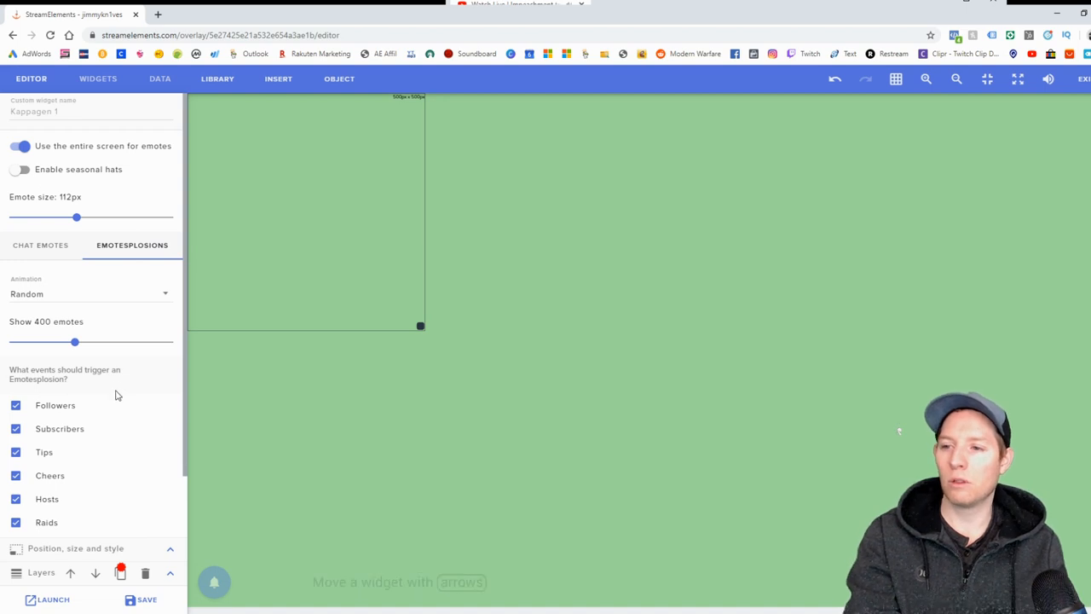
{"action": "mouse_move", "coordinate": [131, 402]}
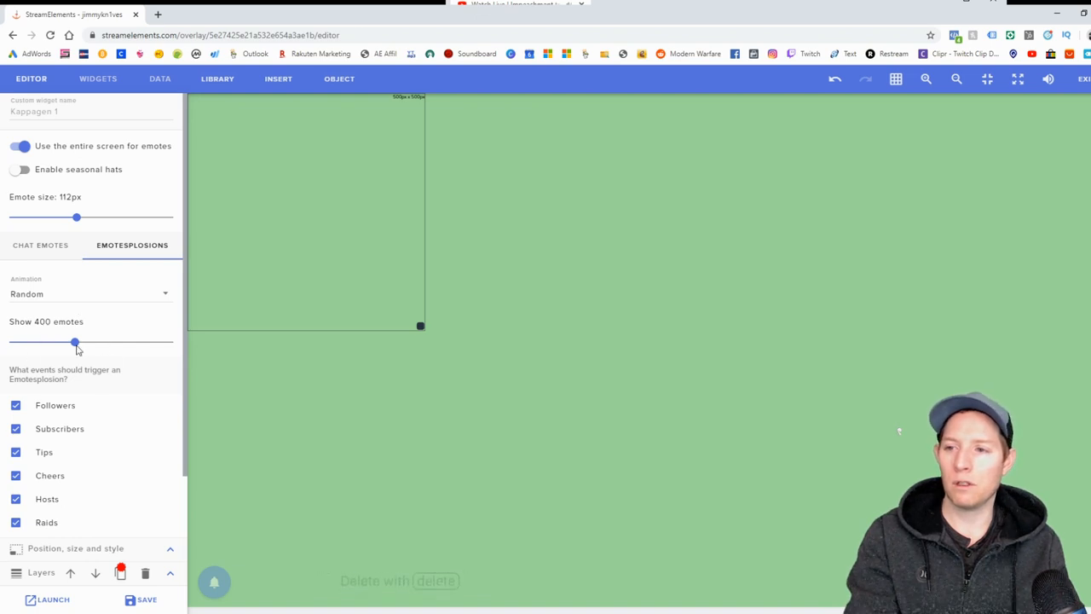
{"action": "left_click_drag", "start_coordinate": [75, 341], "coordinate": [78, 341]}
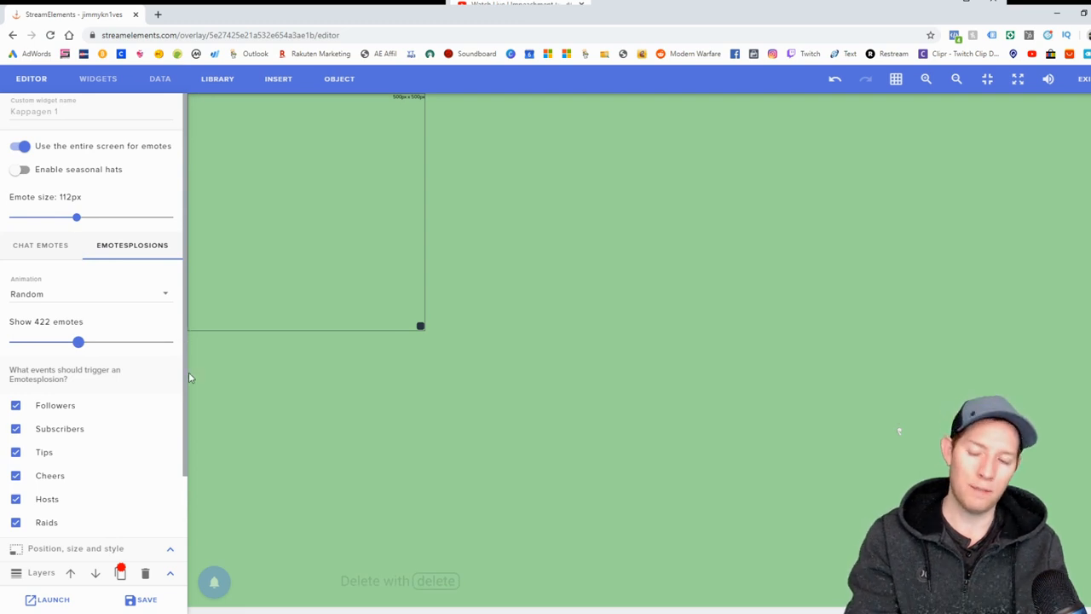
{"action": "mouse_move", "coordinate": [71, 412]}
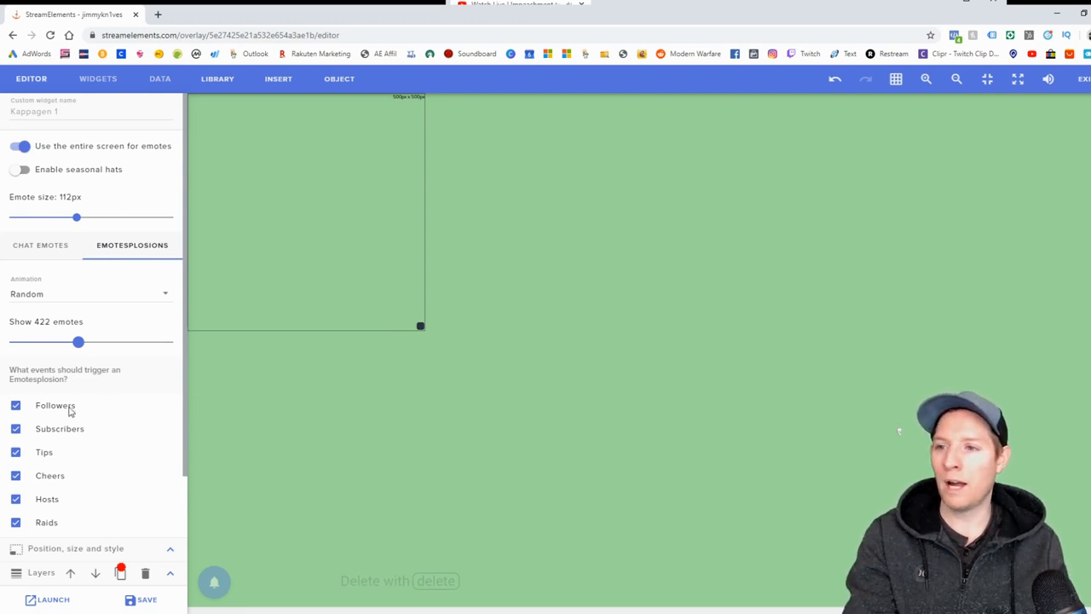
{"action": "left_click", "coordinate": [41, 244]}
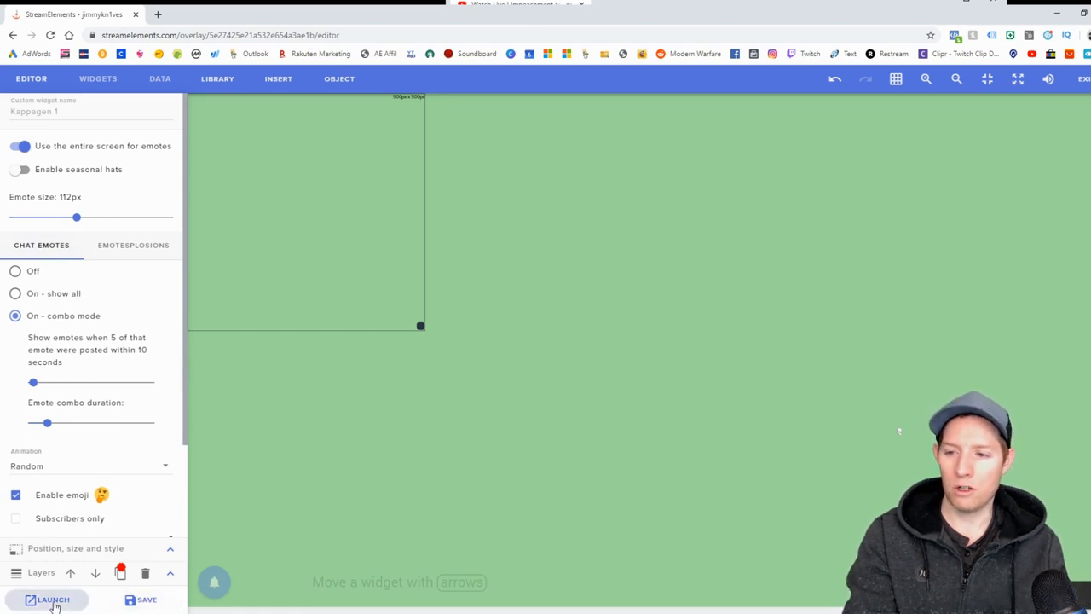
Step: Copy the overlay's export link from the Launch dialog
{"action": "left_click", "coordinate": [47, 600]}
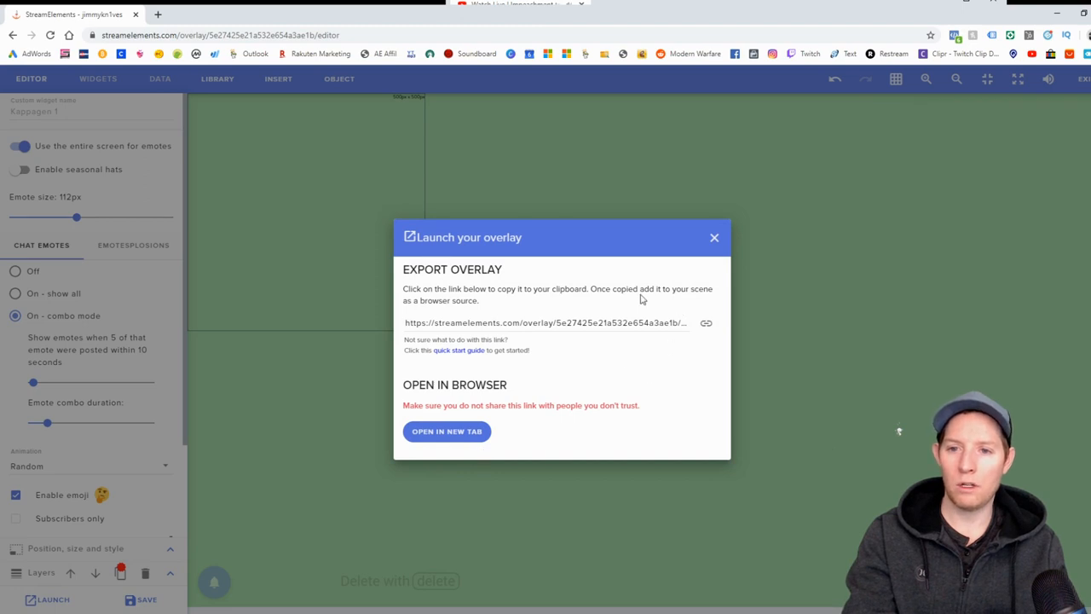
{"action": "left_click", "coordinate": [705, 323]}
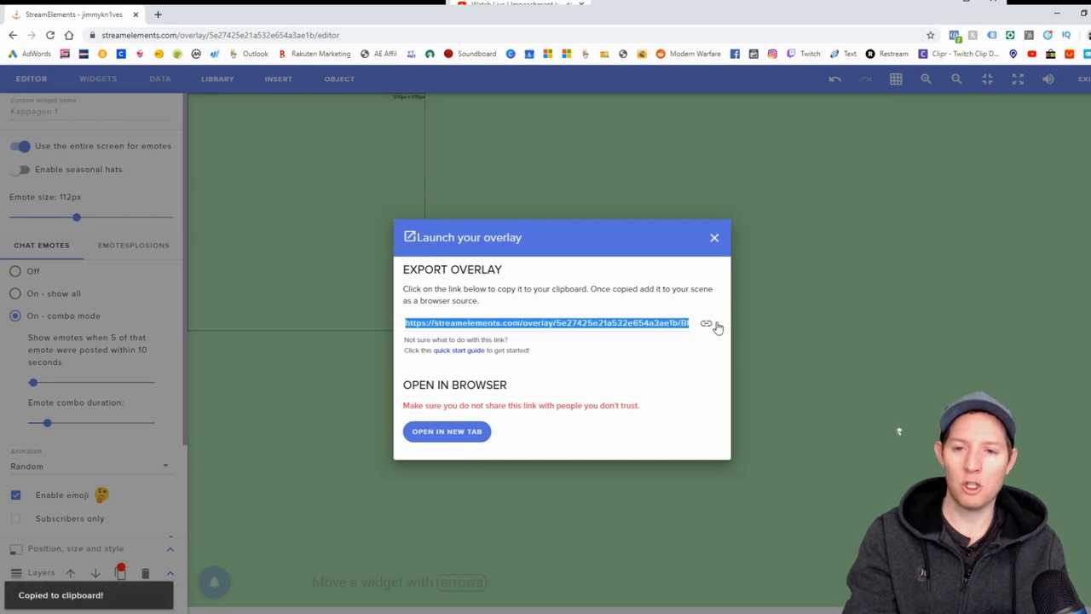
{"action": "mouse_move", "coordinate": [706, 326]}
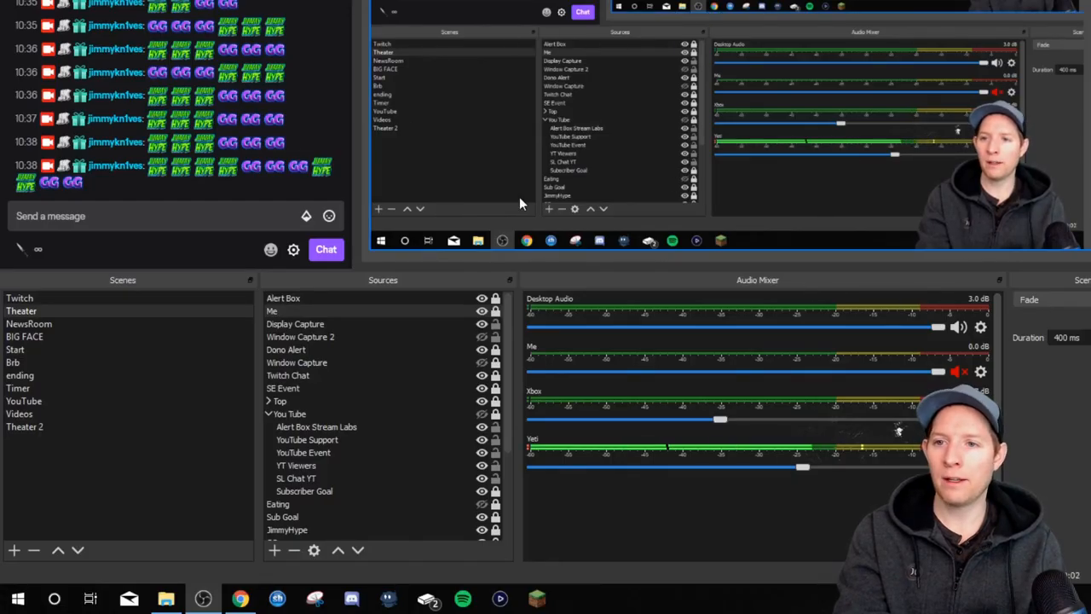
{"action": "mouse_move", "coordinate": [441, 171]}
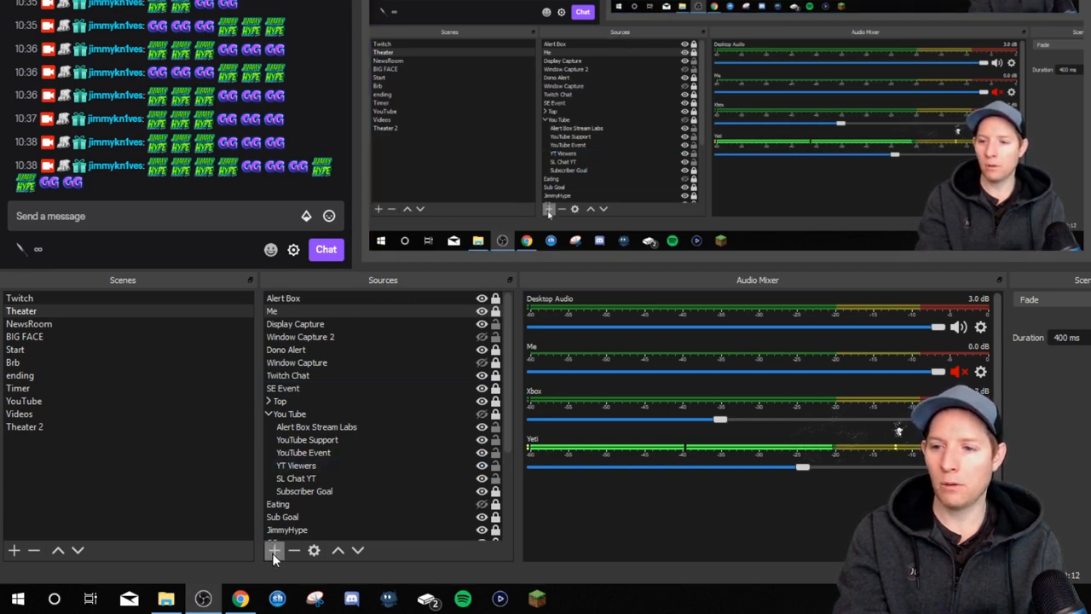
Step: Bring up the OBS source type menu from the Sources panel
{"action": "left_click", "coordinate": [273, 549]}
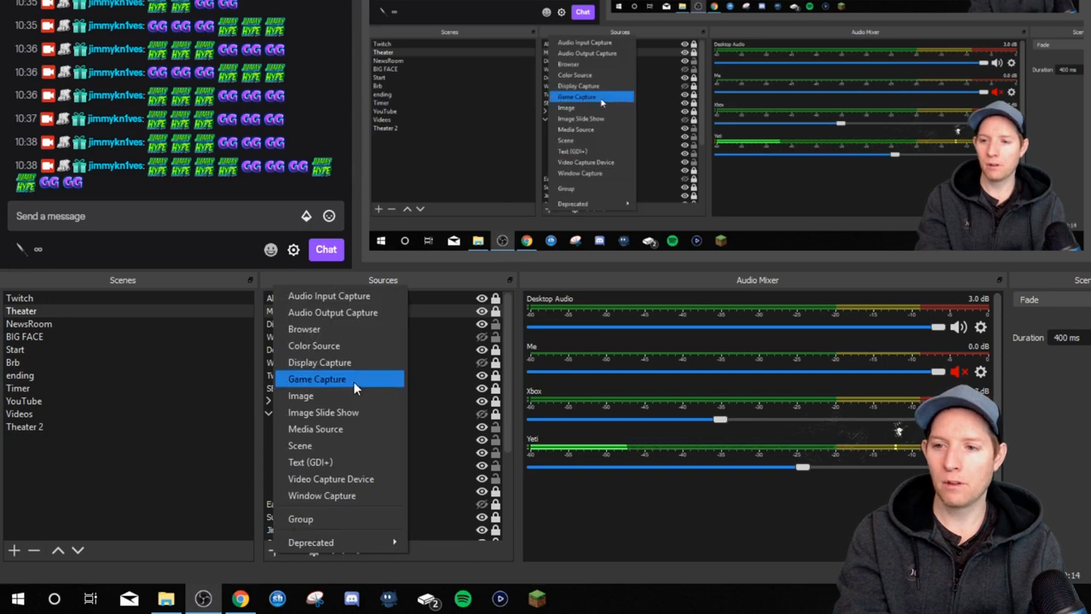
Step: Create a new Browser source named 'Emotess'
{"action": "left_click", "coordinate": [304, 329]}
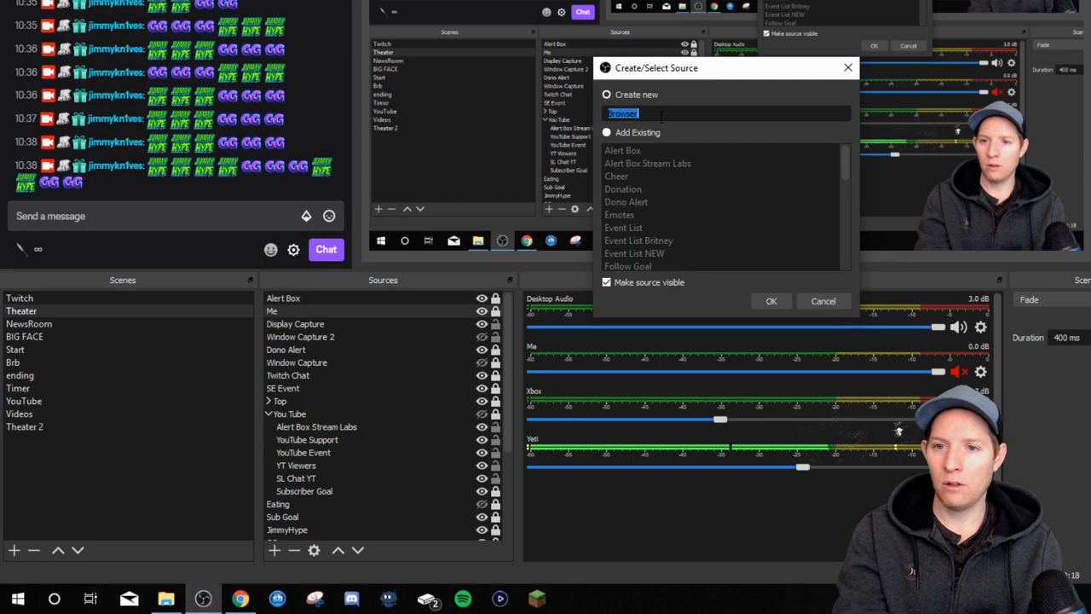
{"action": "type", "text": "Emo"}
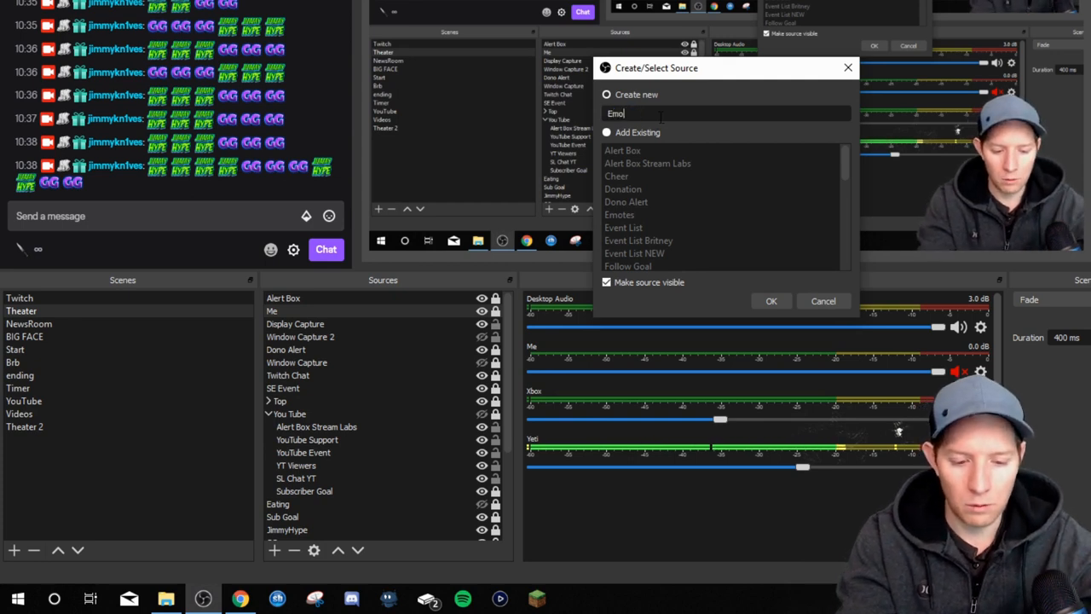
{"action": "type", "text": "te"}
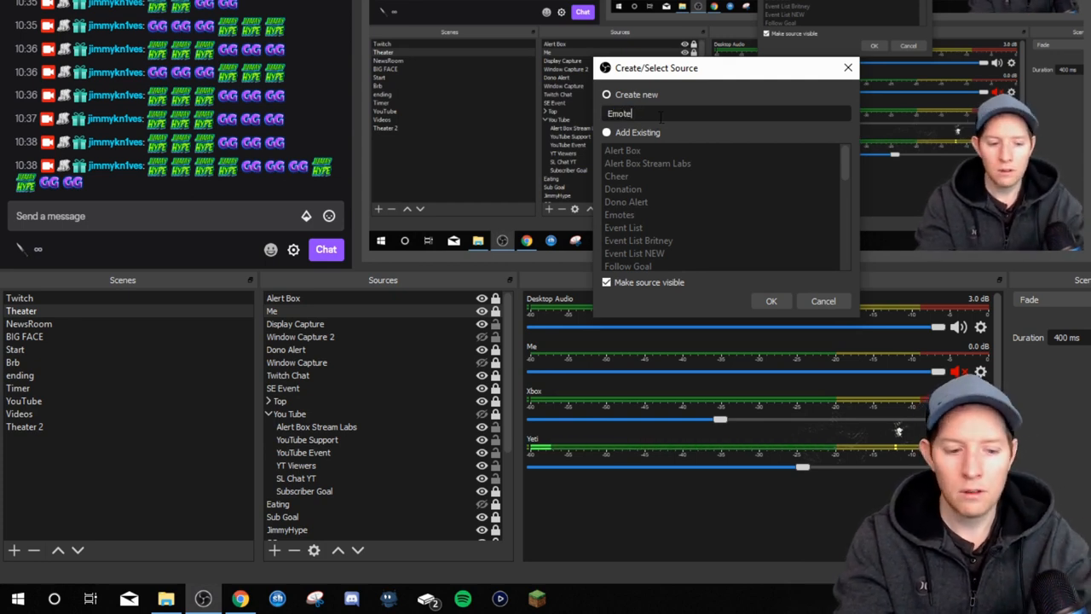
{"action": "type", "text": "ss"}
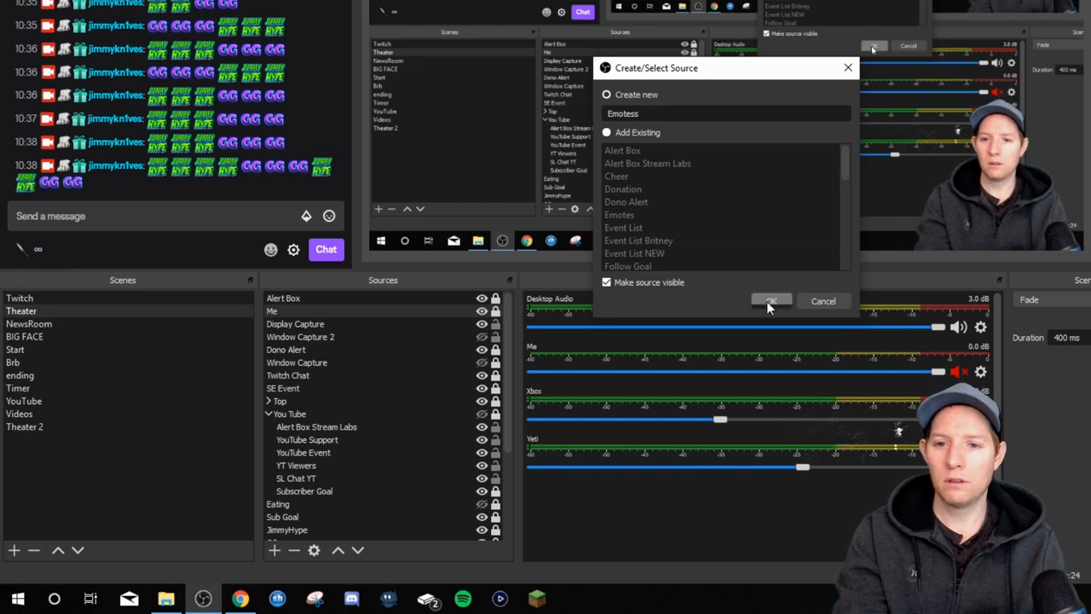
{"action": "left_click", "coordinate": [770, 300]}
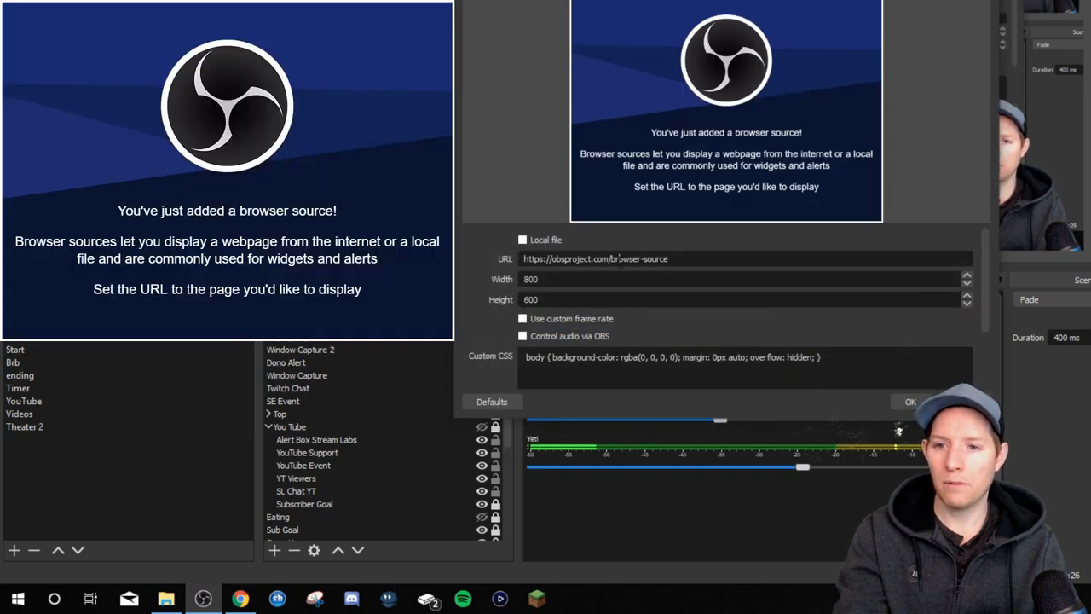
Step: Select the placeholder URL in the Emotess browser source properties
{"action": "triple_click", "coordinate": [595, 258]}
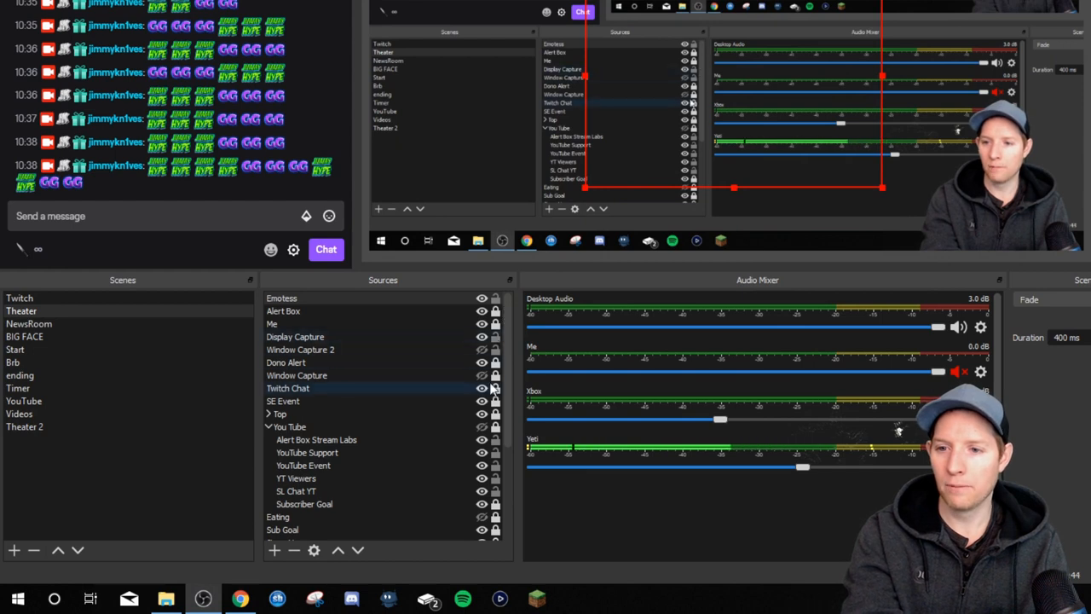
{"action": "left_click", "coordinate": [295, 337]}
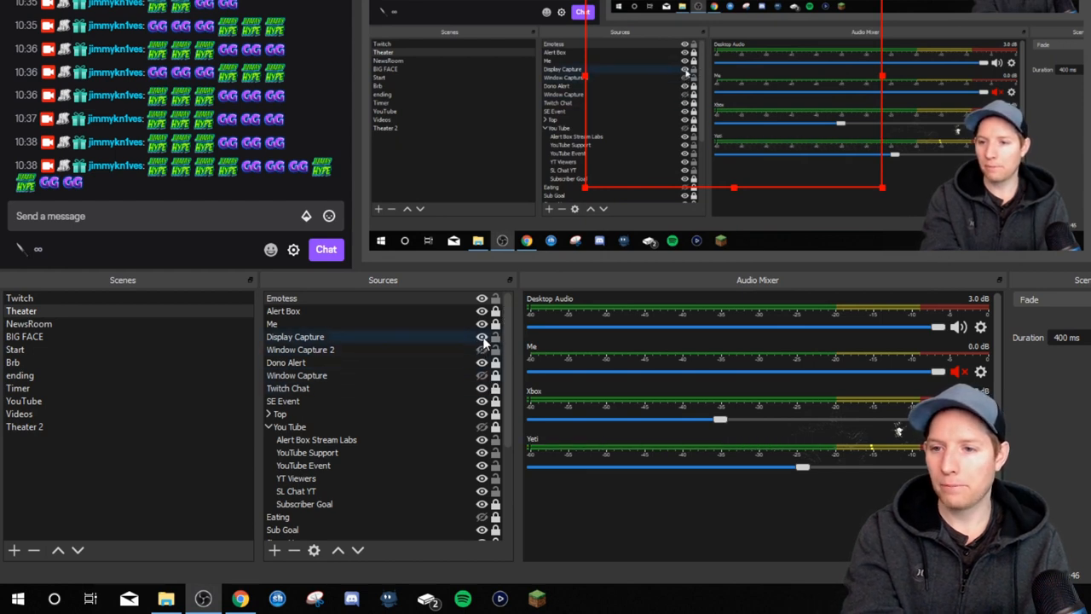